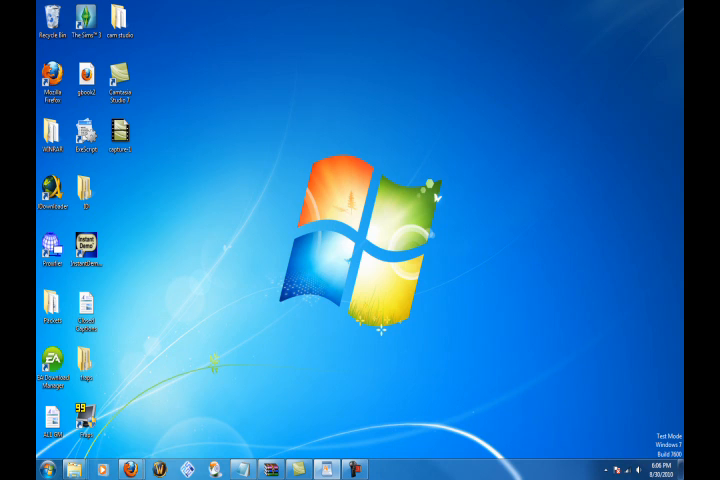
Launch World of Warcraft from its taskbar icon to reach character selection
left_click(13, 468)
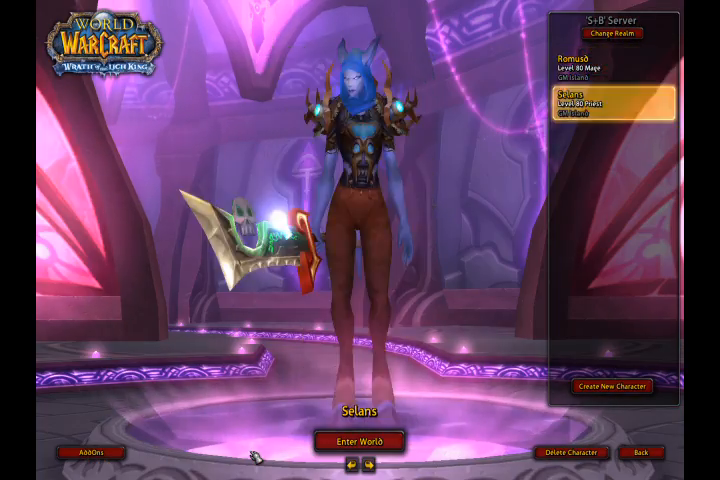
Enter the world with the priest, launch Cheat Engine 5.6, and type 'ee'
left_click(358, 440)
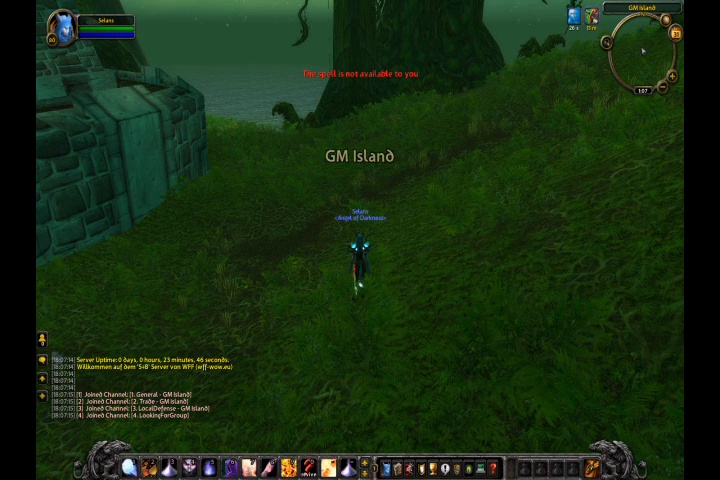
left_click(12, 468)
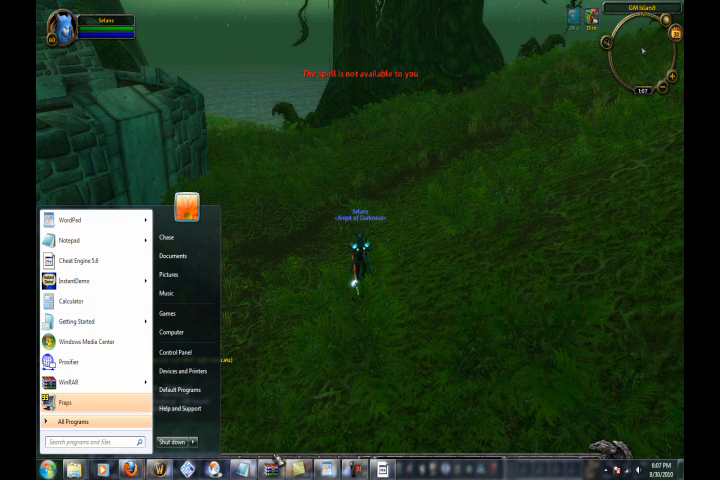
left_click(79, 260)
type("wdawdadadaw")
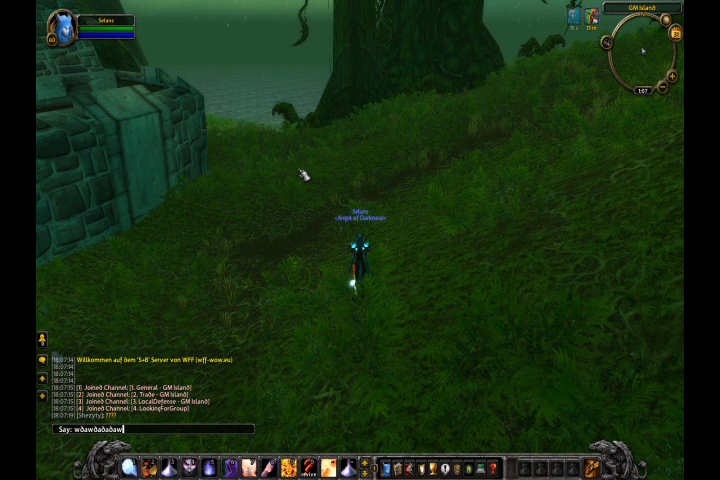
type("ee")
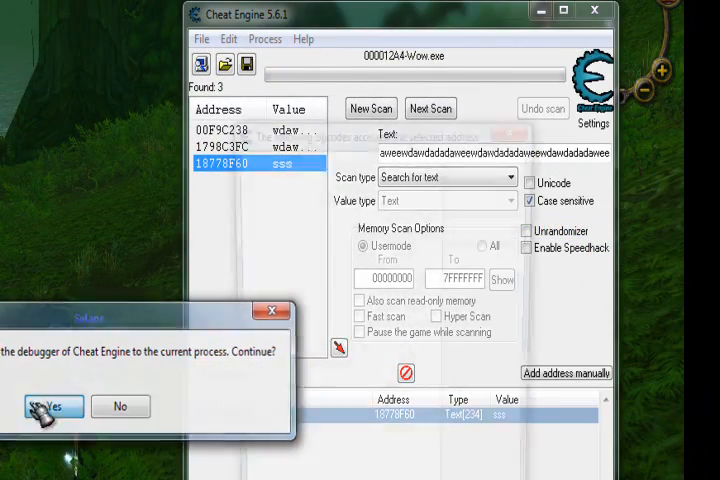
Attach the debugger, view the accessing opcode in the disassembler, and track its addresses
left_click(52, 406)
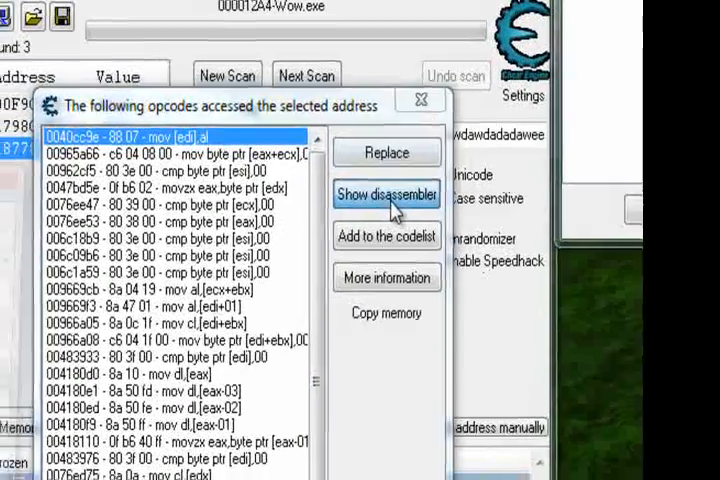
left_click(386, 194)
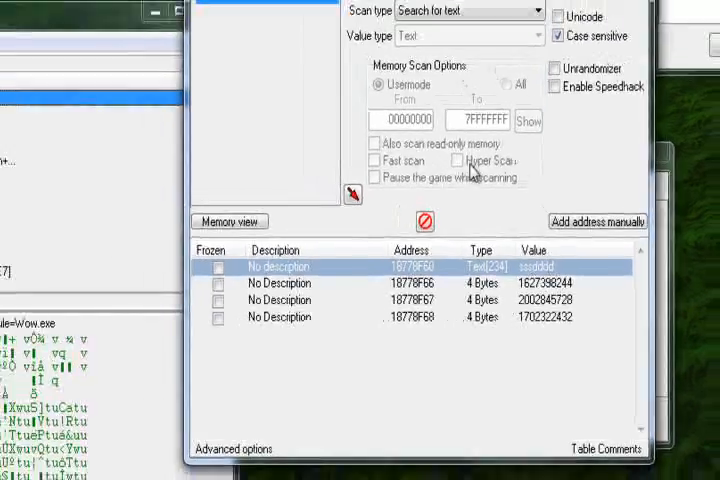
left_click(230, 221)
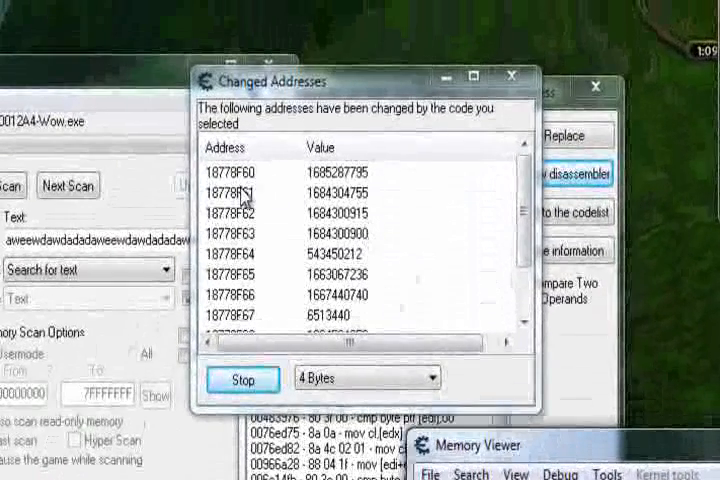
Change a chat entry's data type to text and open a blank Notepad
left_click(360, 172)
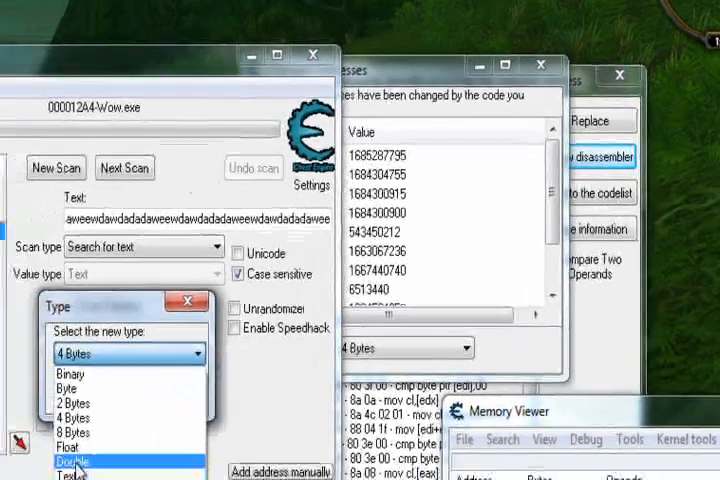
left_click(72, 461)
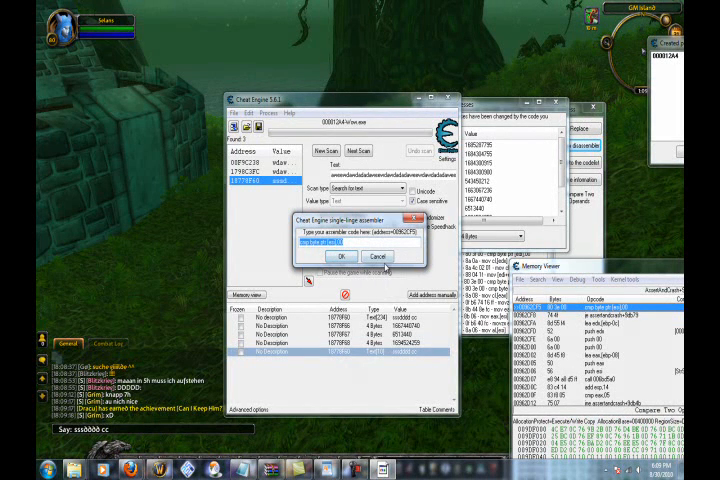
left_click(12, 469)
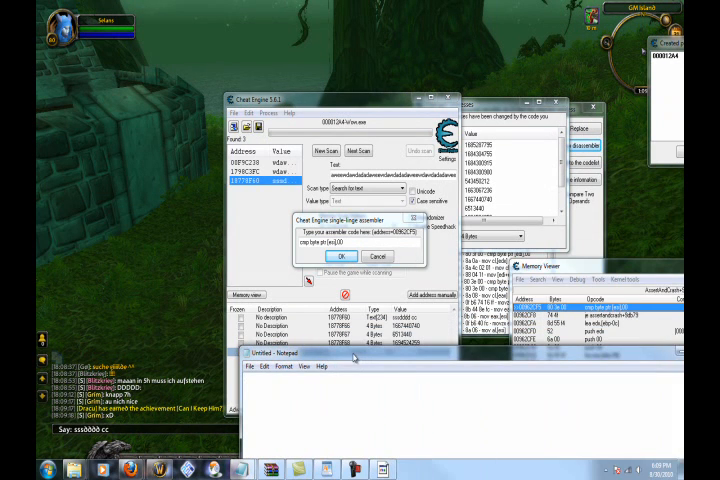
Note '009' in Notepad and cancel the assembler, leaving 00962CF5 unchanged
type("009")
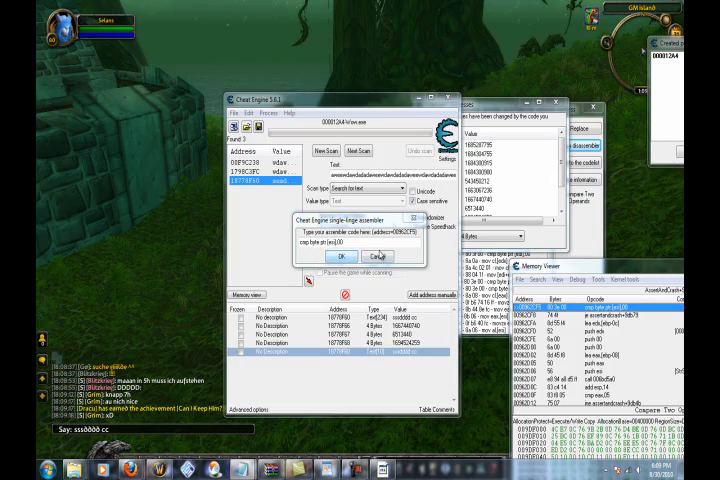
left_click(378, 256)
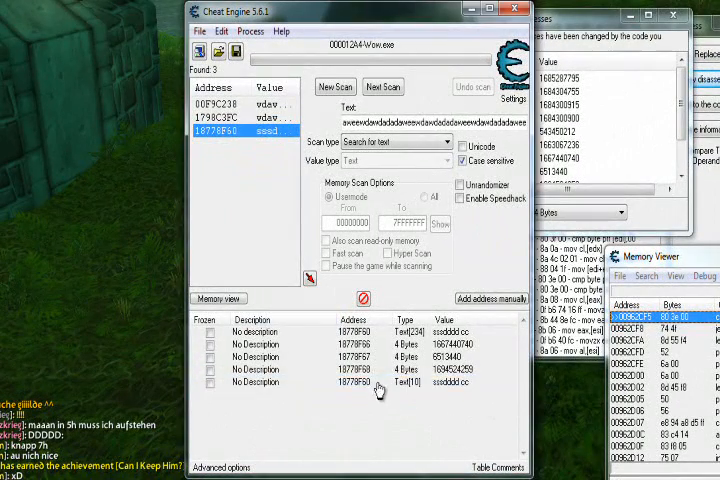
Pointer-scan the Text[10] chat entry, entering 4 in the options, and save as one.PTR
right_click(380, 384)
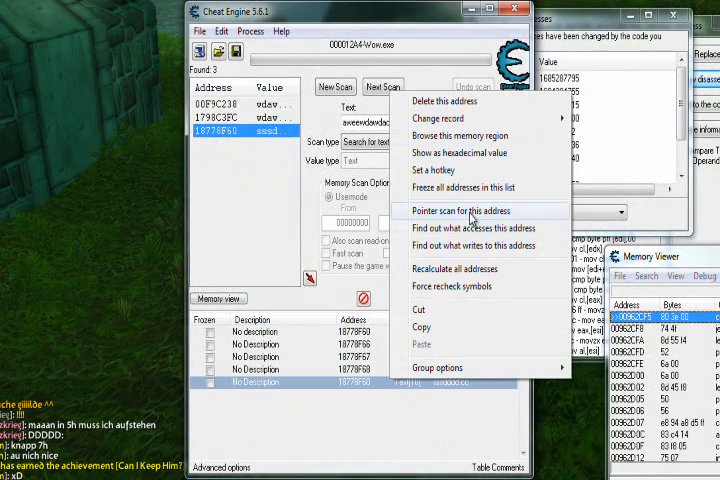
left_click(461, 211)
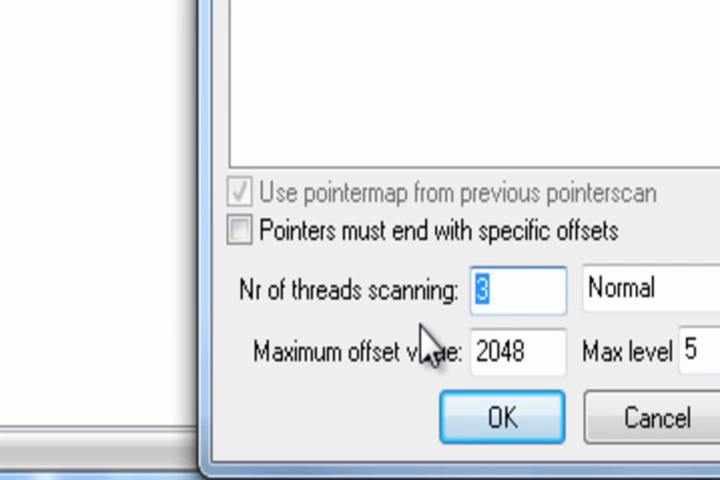
type("4")
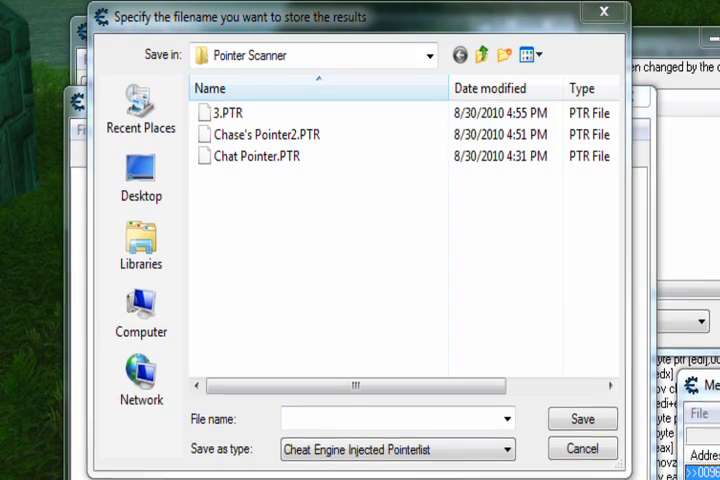
type("on")
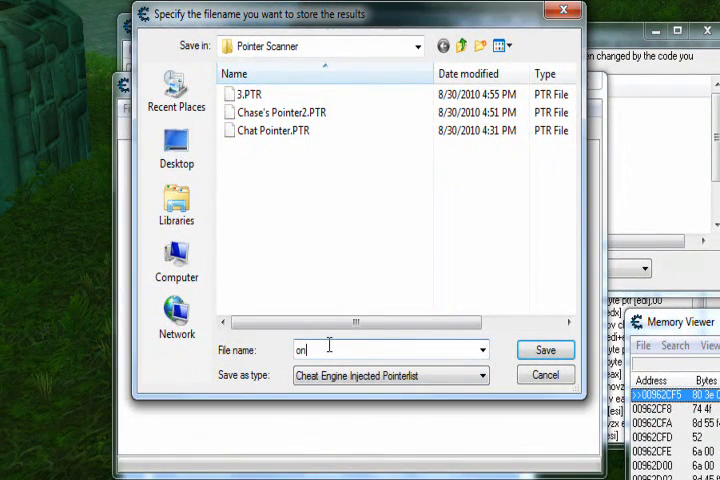
left_click(545, 349)
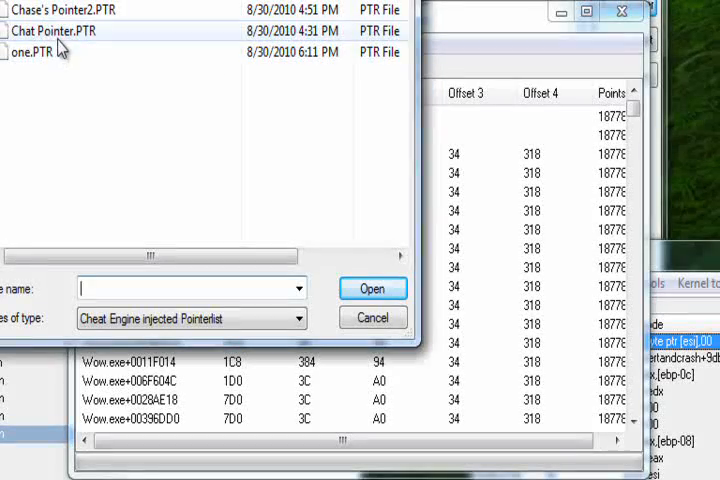
Open Chat Pointer.PTR and reach the memory viewer's address prompt (00962D05)
left_click(372, 288)
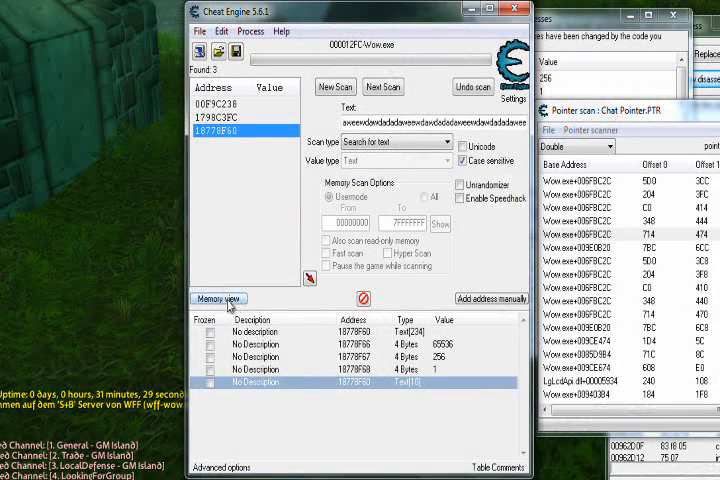
left_click(217, 298)
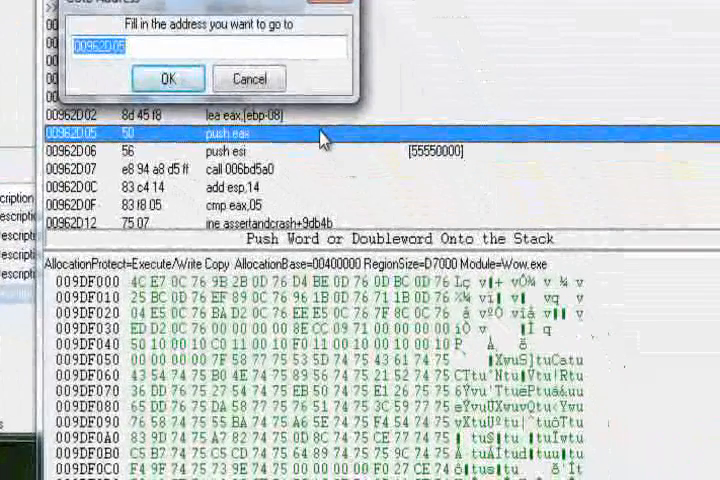
Enter an address beginning '009' while adding text entries at 0EA2FD78–0EA2FD7A
type("009")
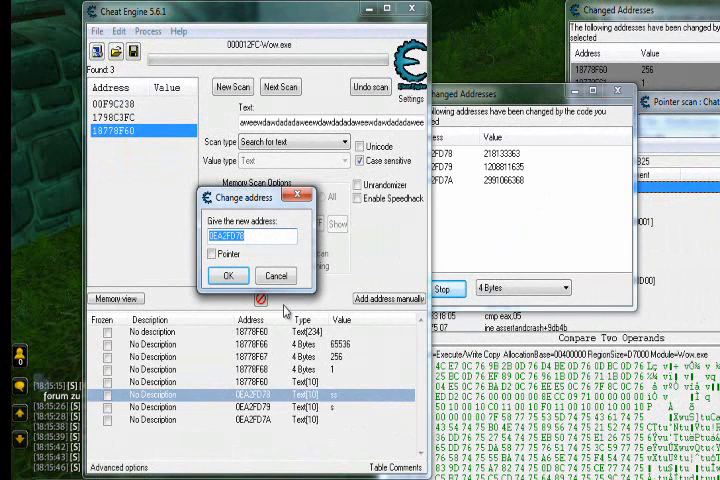
Dismiss the address editor and reopen Chat Pointer.PTR with its 2,681,488 pointers
left_click(275, 275)
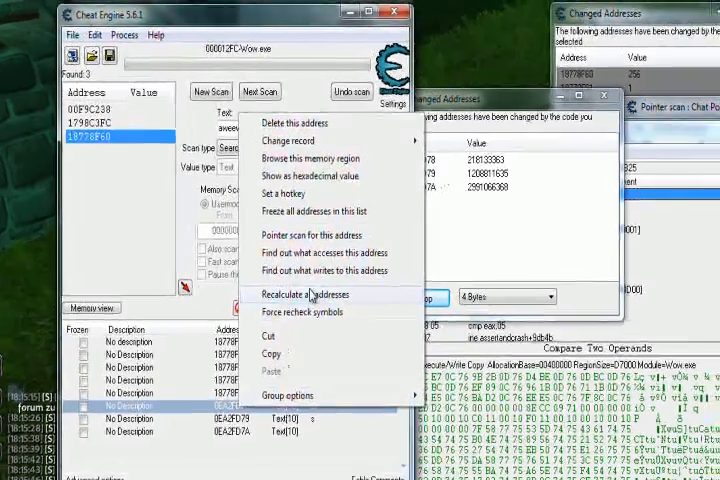
left_click(302, 235)
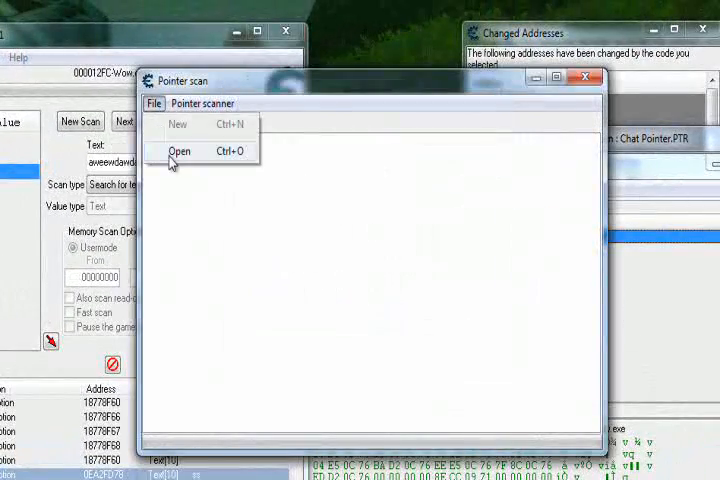
left_click(178, 151)
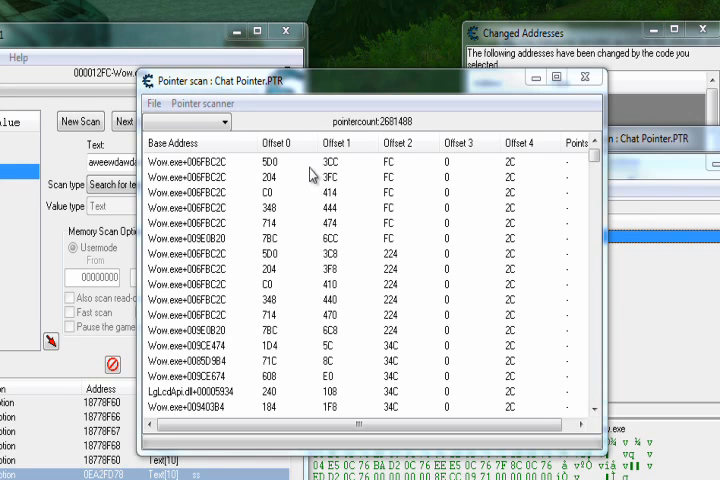
Rescan the pointer list for address 0EA2FD78 and save the filtered results
left_click(203, 103)
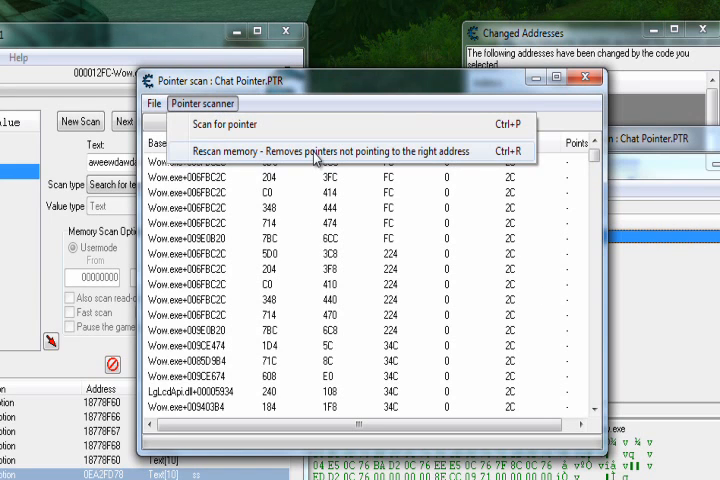
left_click(320, 150)
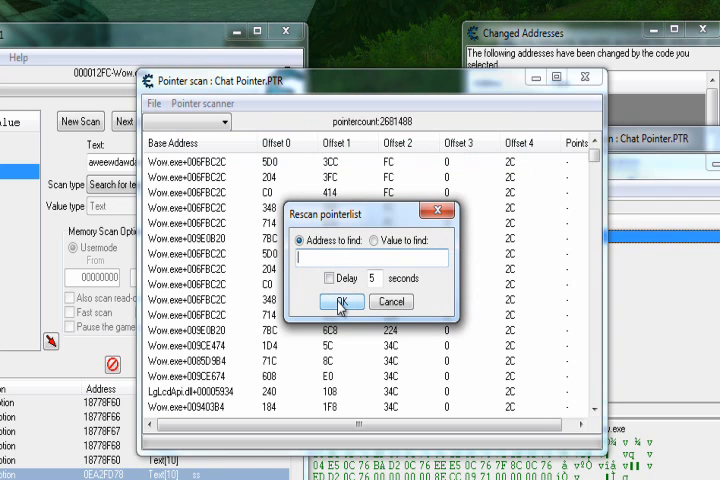
type("0EA2FD78")
type("t")
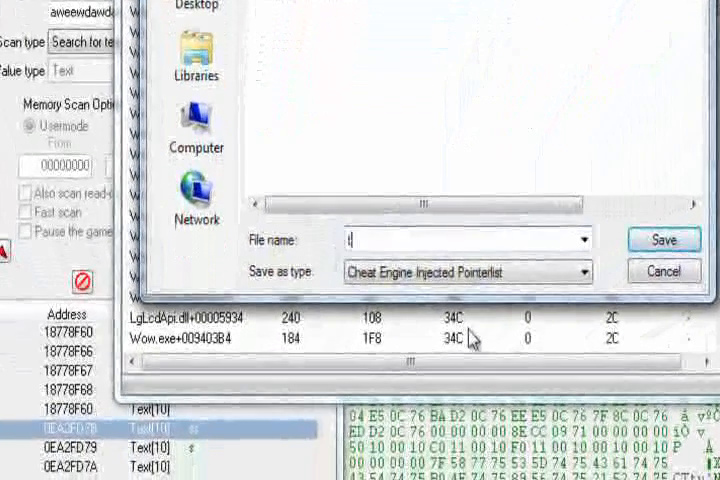
left_click(663, 240)
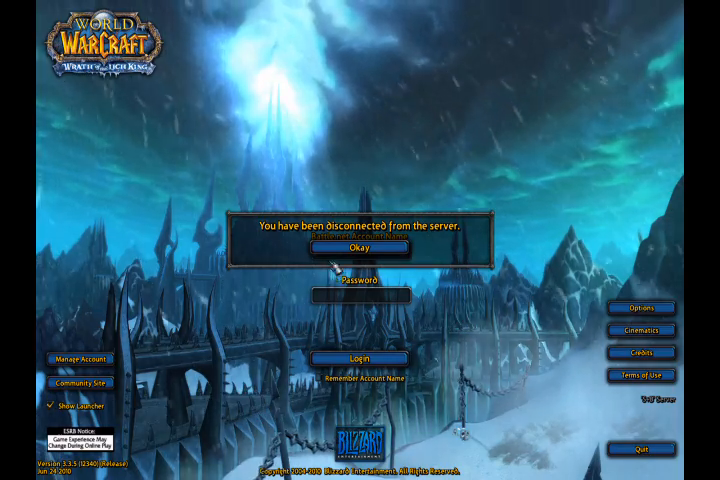
left_click(360, 247)
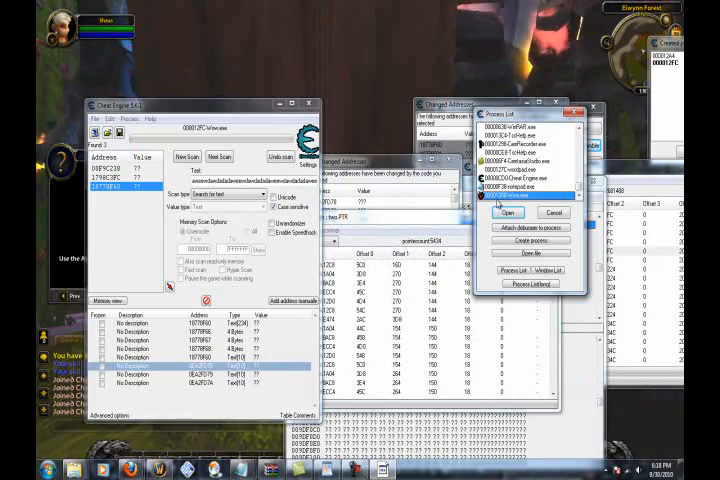
Reattach Cheat Engine to the relaunched Wow.exe and review the 5434 two.PTR pointers
left_click(508, 212)
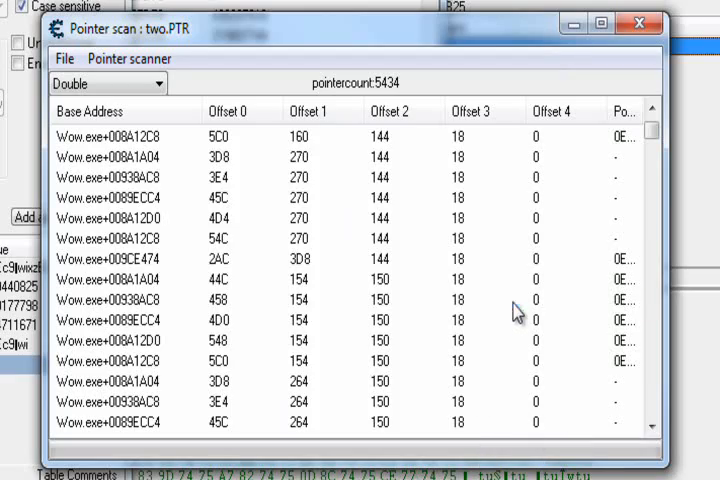
scroll("down", 3)
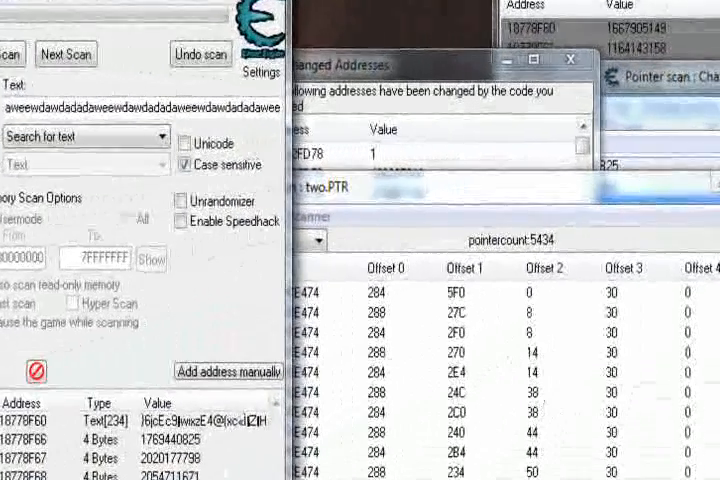
Rescan the two.PTR pointer list against the new chat address 0EFFDA..
left_click(282, 218)
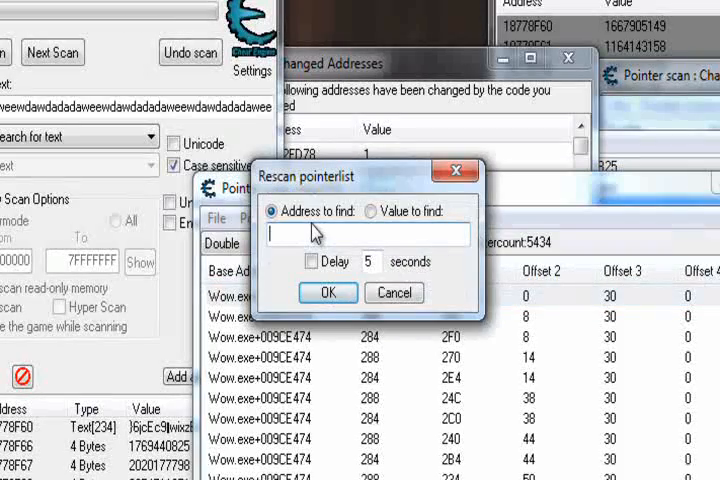
type("0EFF")
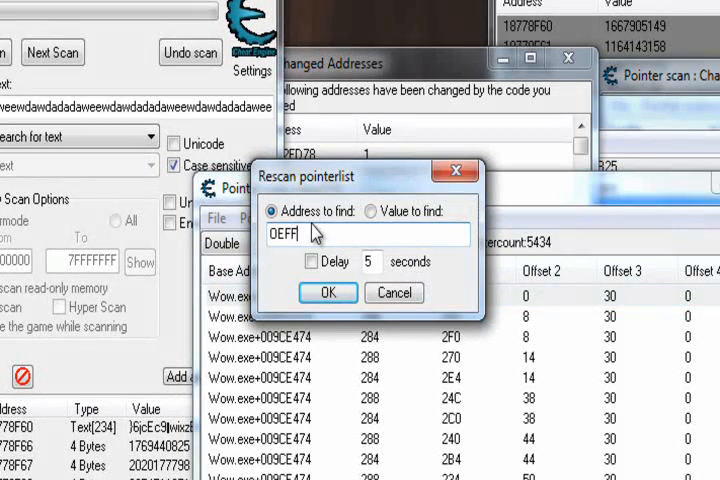
left_click(328, 292)
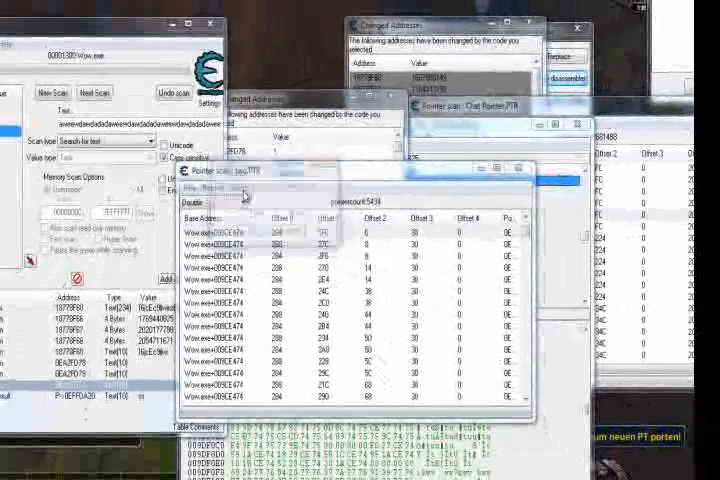
Decline overwriting 3.PTR and save the narrowed 3700-pointer result as 3s.PTR
left_click(410, 254)
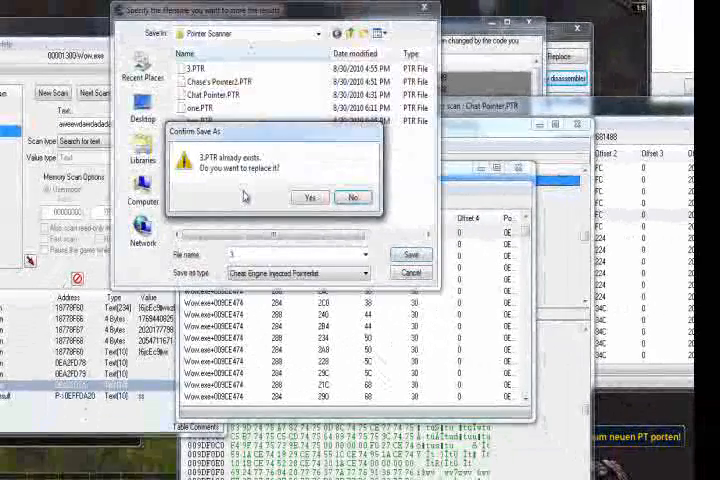
left_click(309, 196)
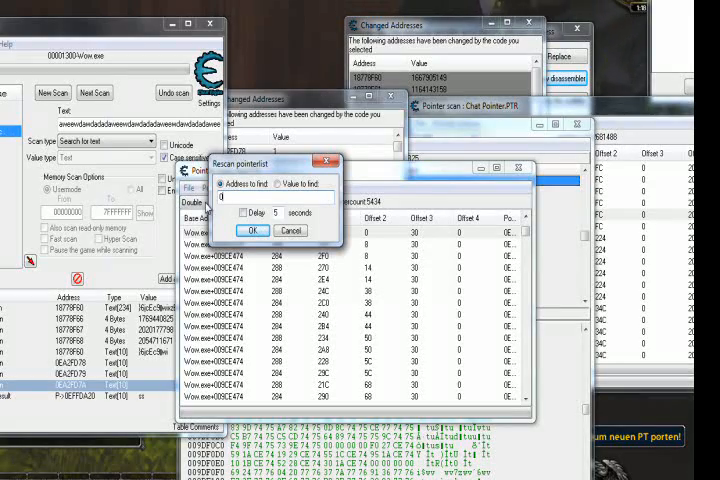
type("0EFFDA")
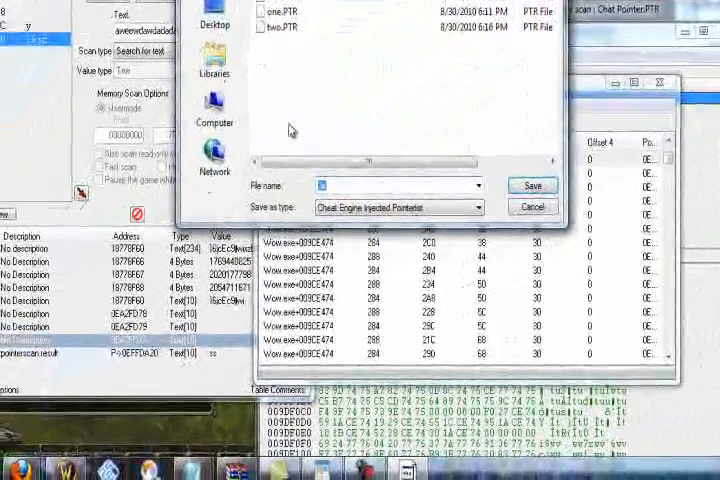
left_click(533, 185)
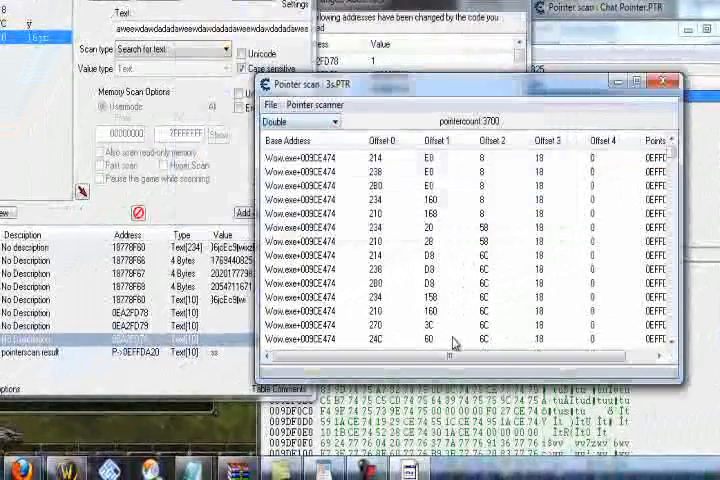